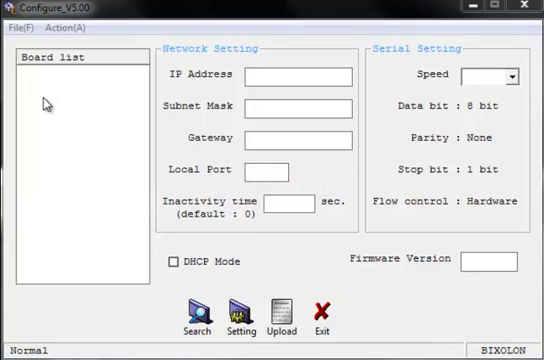
mouse_move(58, 62)
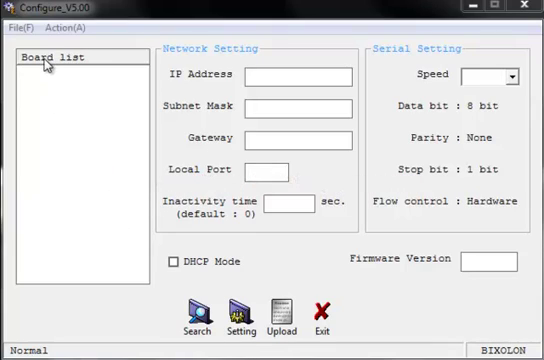
mouse_move(84, 248)
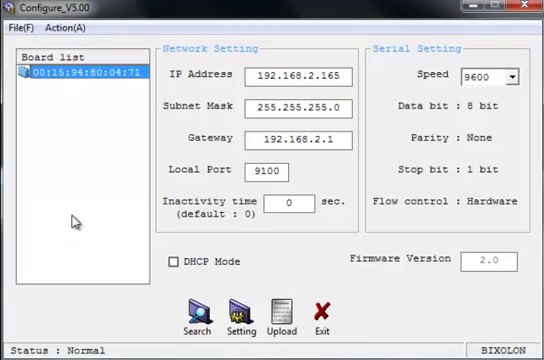
mouse_move(76, 82)
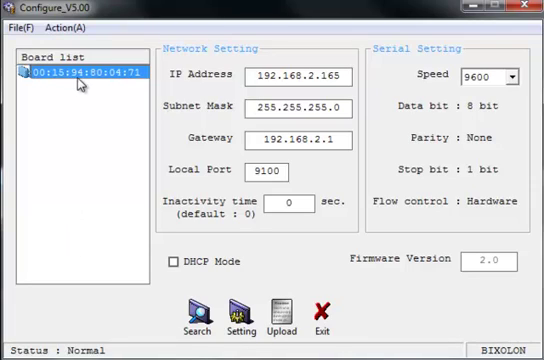
mouse_move(84, 240)
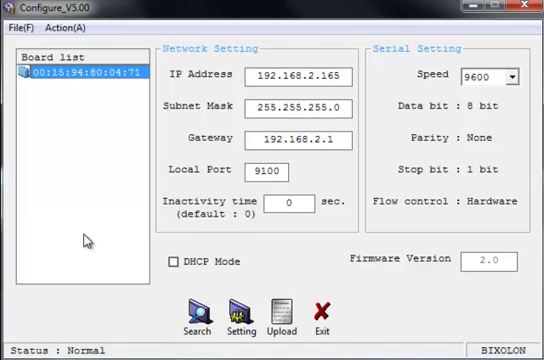
mouse_move(68, 96)
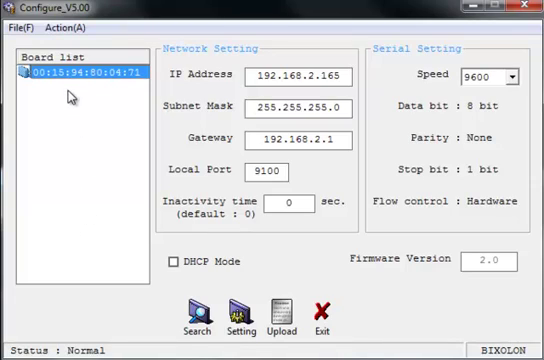
mouse_move(78, 104)
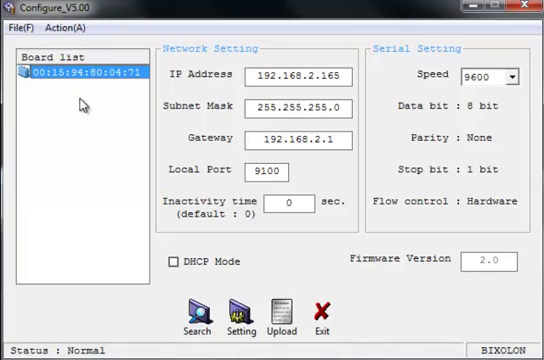
mouse_move(88, 128)
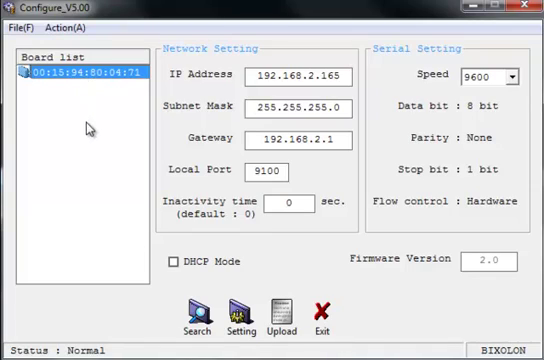
Search for the printer's Ethernet board and load its current network settings.
click(328, 76)
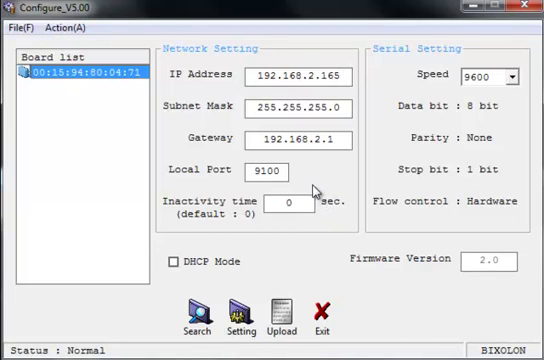
mouse_move(310, 228)
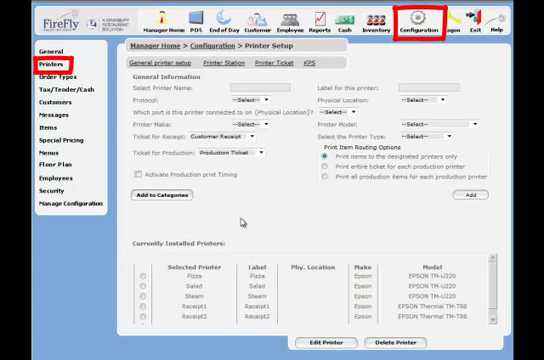
mouse_move(138, 272)
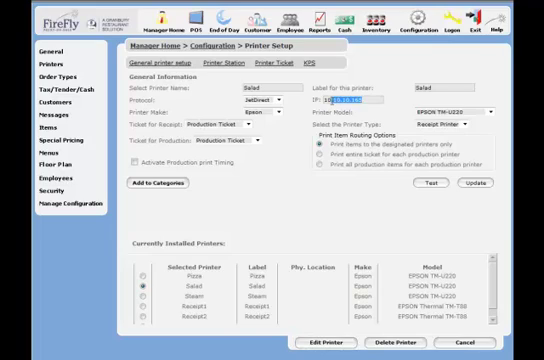
mouse_move(288, 200)
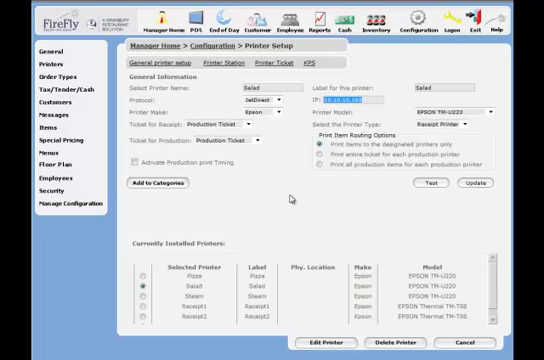
mouse_move(388, 234)
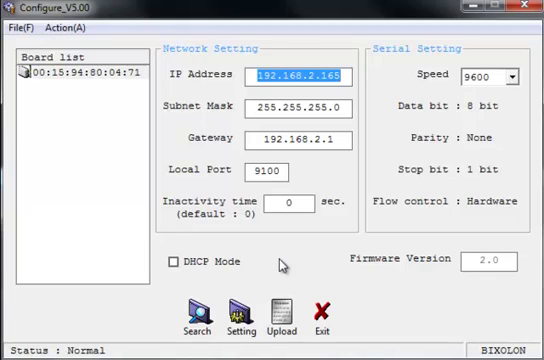
Set the IP address to 10.10.10.165 and the gateway to 10.10.10.1.
text(10.10)
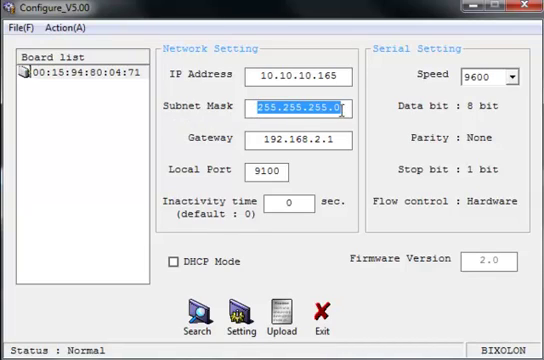
mouse_move(176, 136)
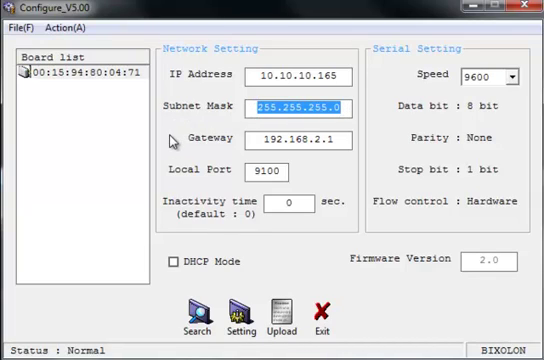
mouse_move(268, 138)
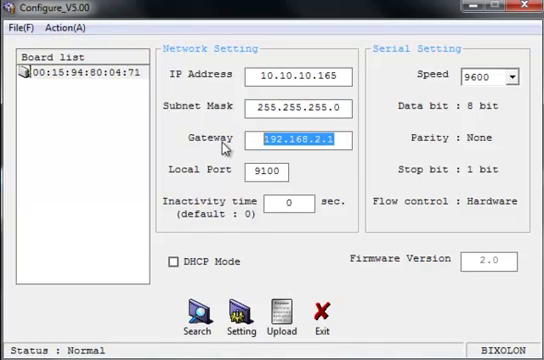
text(10.10.10.1)
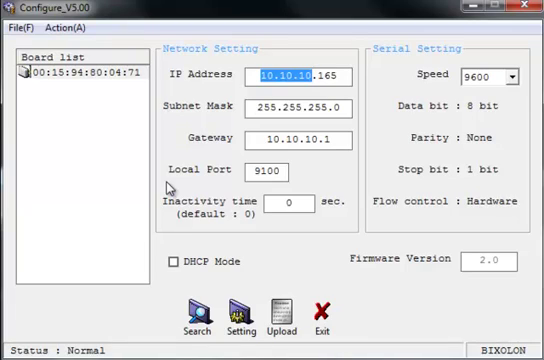
Keep local port 9100, write the settings to the board and acknowledge completion.
click(280, 168)
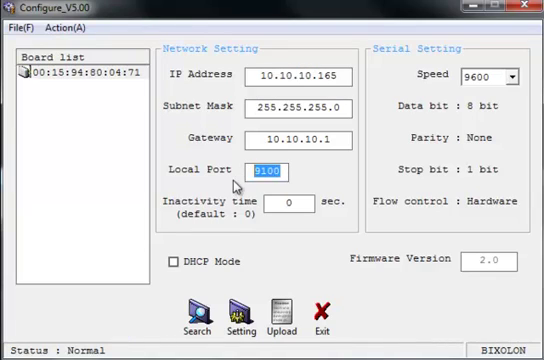
mouse_move(316, 180)
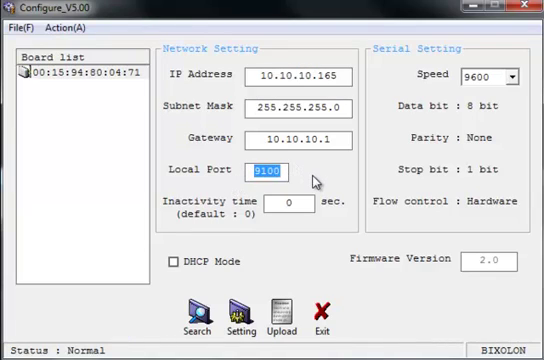
mouse_move(172, 260)
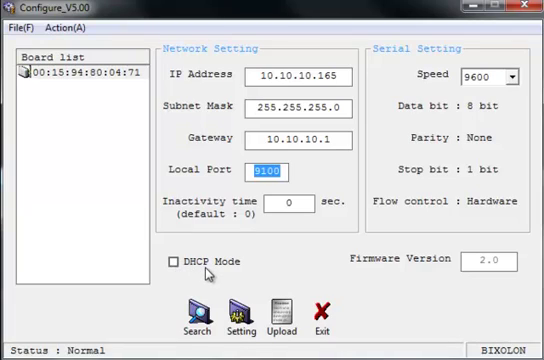
mouse_move(516, 86)
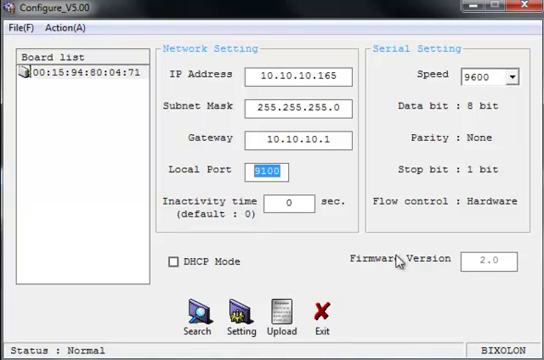
mouse_move(244, 310)
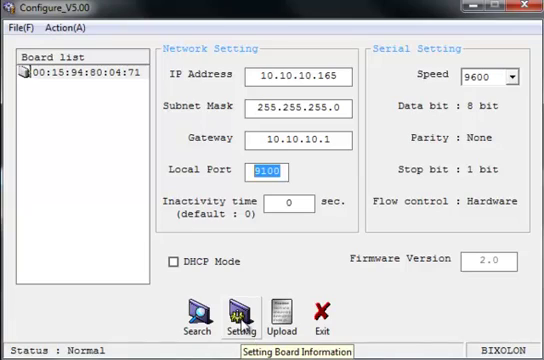
click(238, 310)
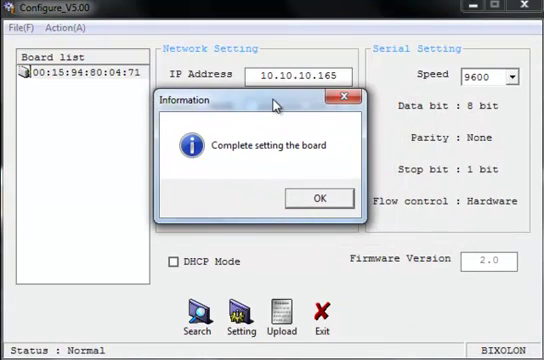
mouse_move(324, 158)
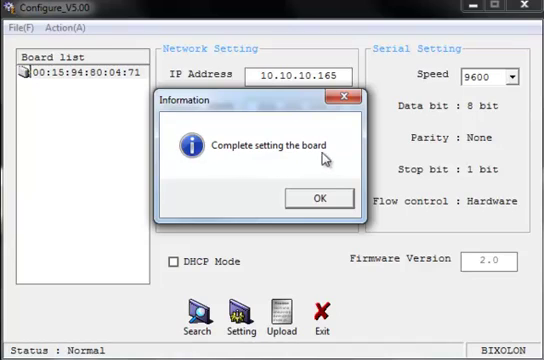
click(318, 198)
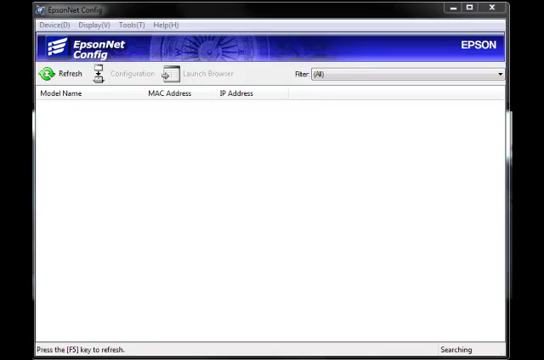
mouse_move(140, 246)
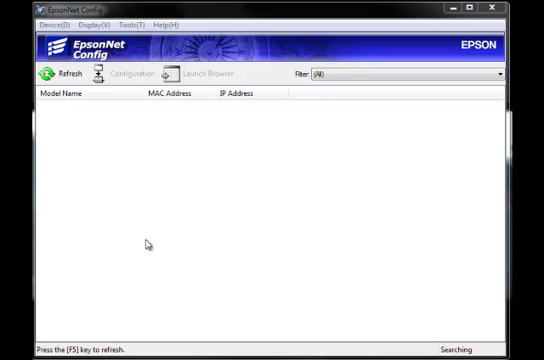
mouse_move(58, 116)
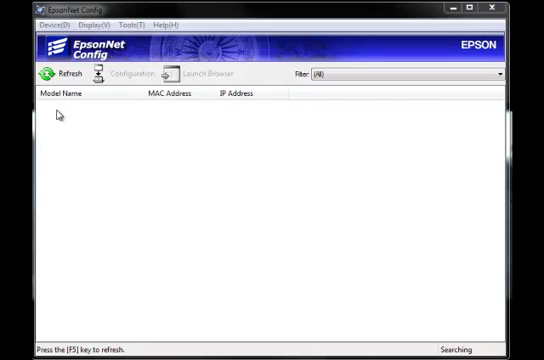
mouse_move(68, 224)
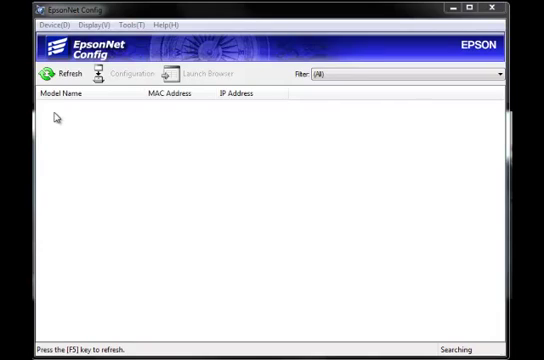
mouse_move(120, 196)
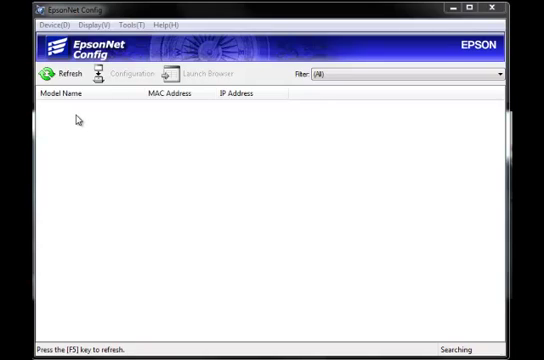
mouse_move(82, 156)
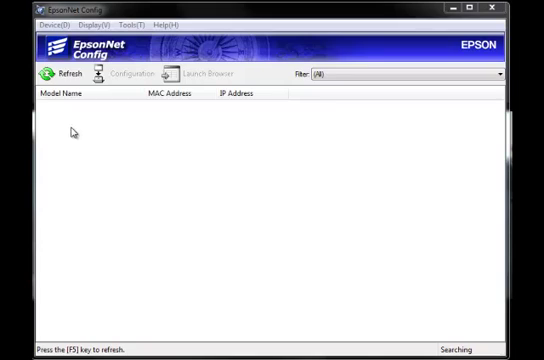
mouse_move(86, 158)
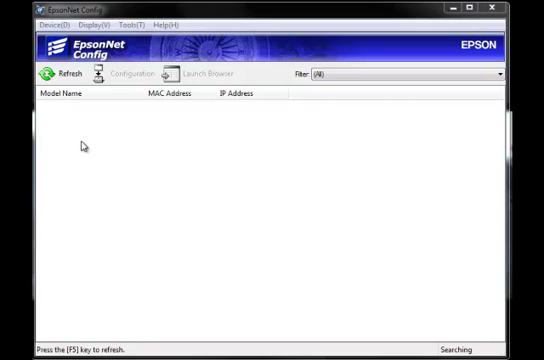
mouse_move(74, 132)
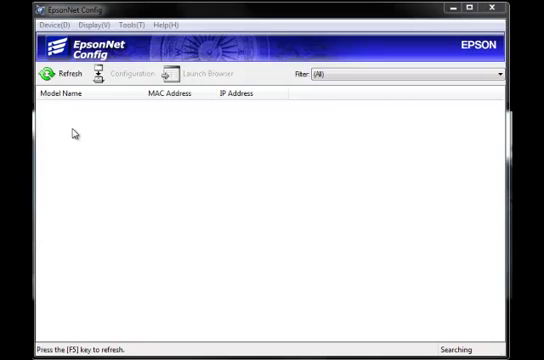